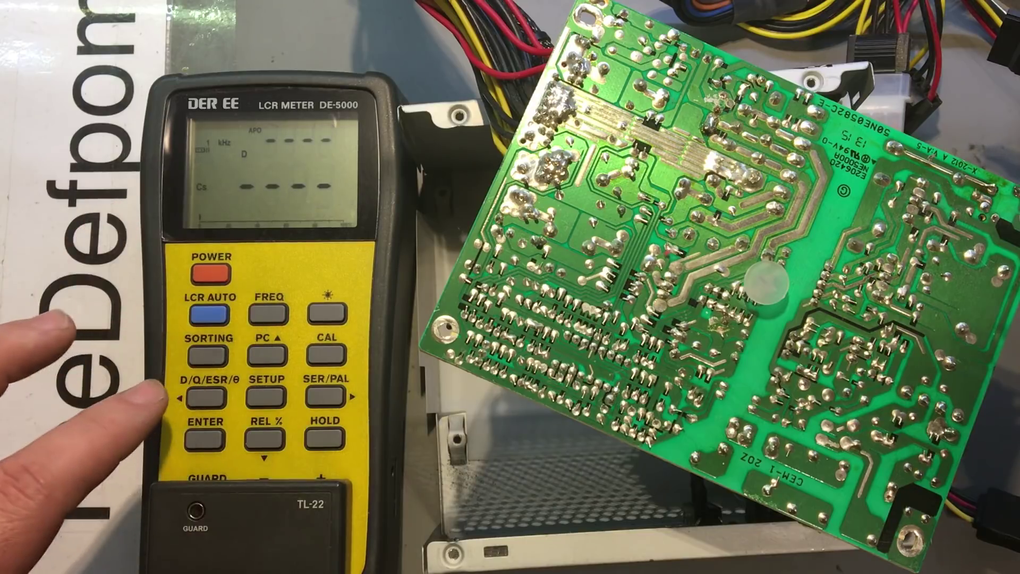
Switch the DE-5000's secondary reading from dissipation factor D to quality factor Q
{"action": "left_click", "coordinate": [206, 398]}
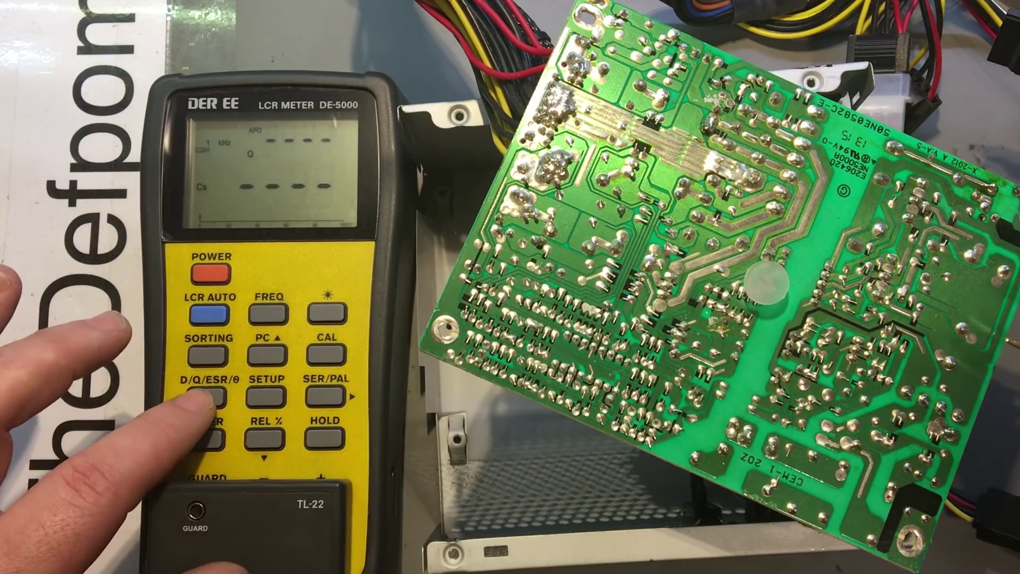